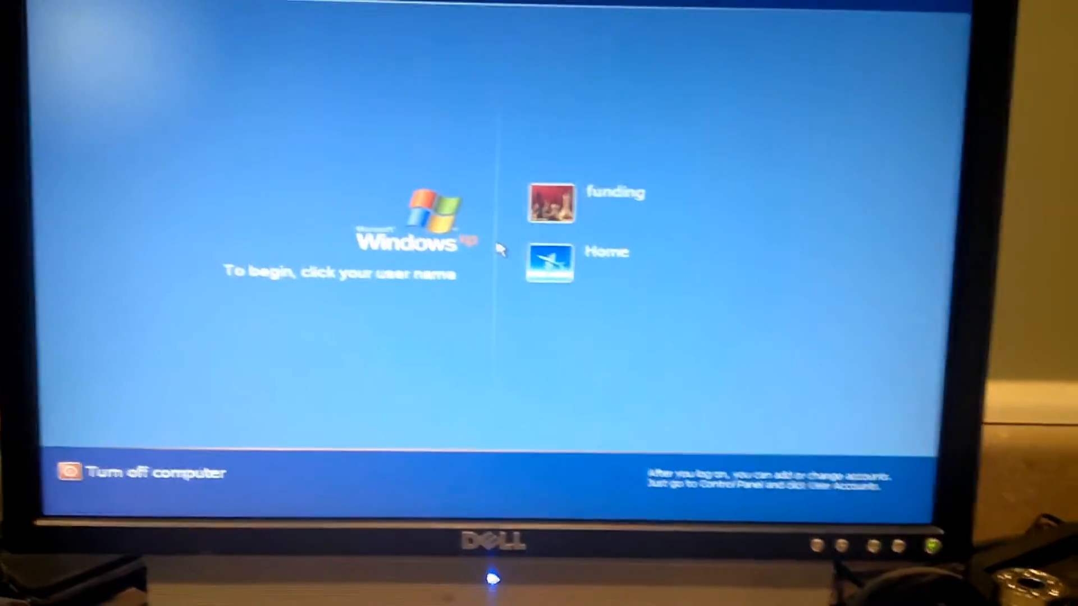
- Open the turn-off options (stand by, turn off, restart) from the welcome screen
left_click(145, 472)
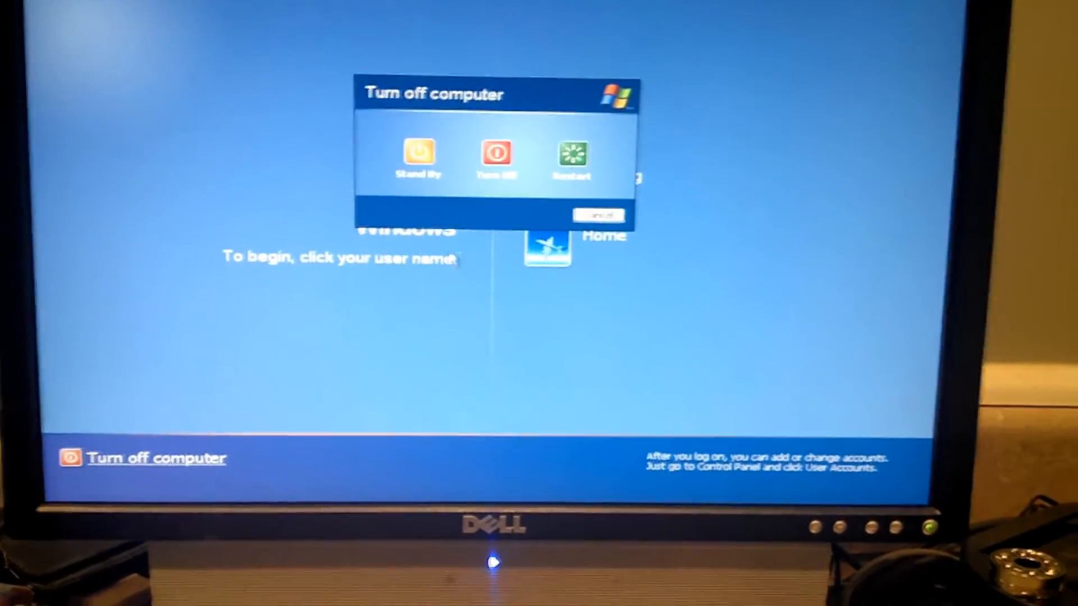
- Restart the computer and let it boot back to the user account list
left_click(496, 151)
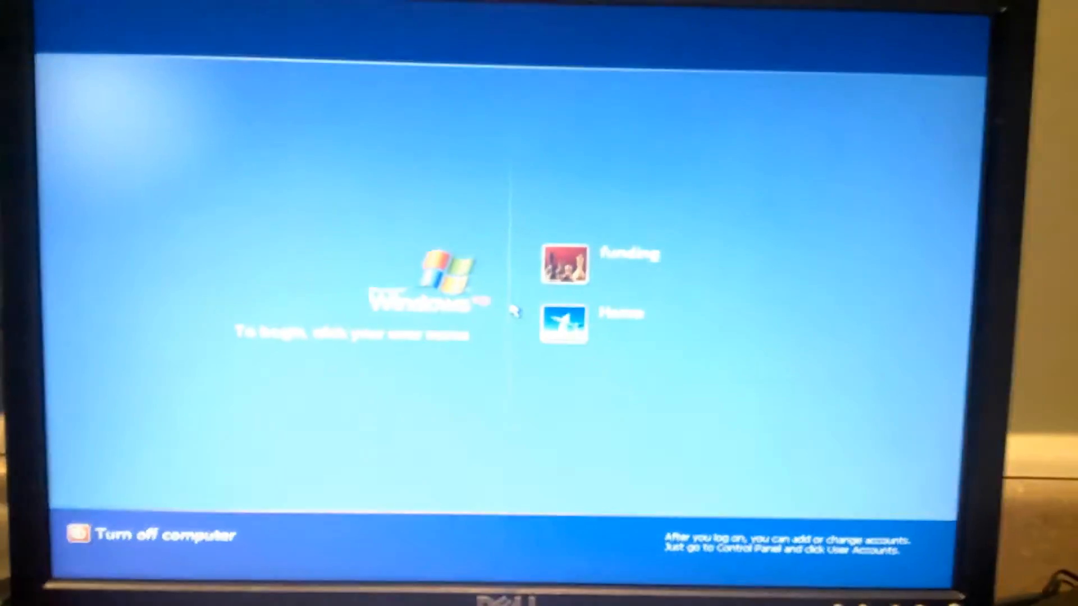
- Log on to the user account and launch HD Tach from the desktop icon
left_click(566, 264)
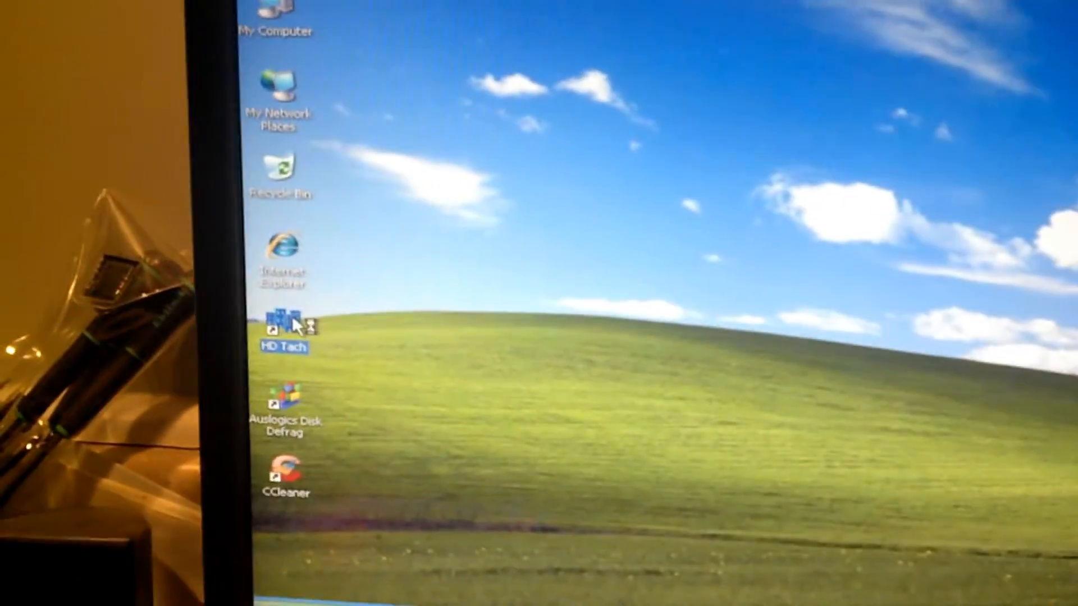
double_click(282, 323)
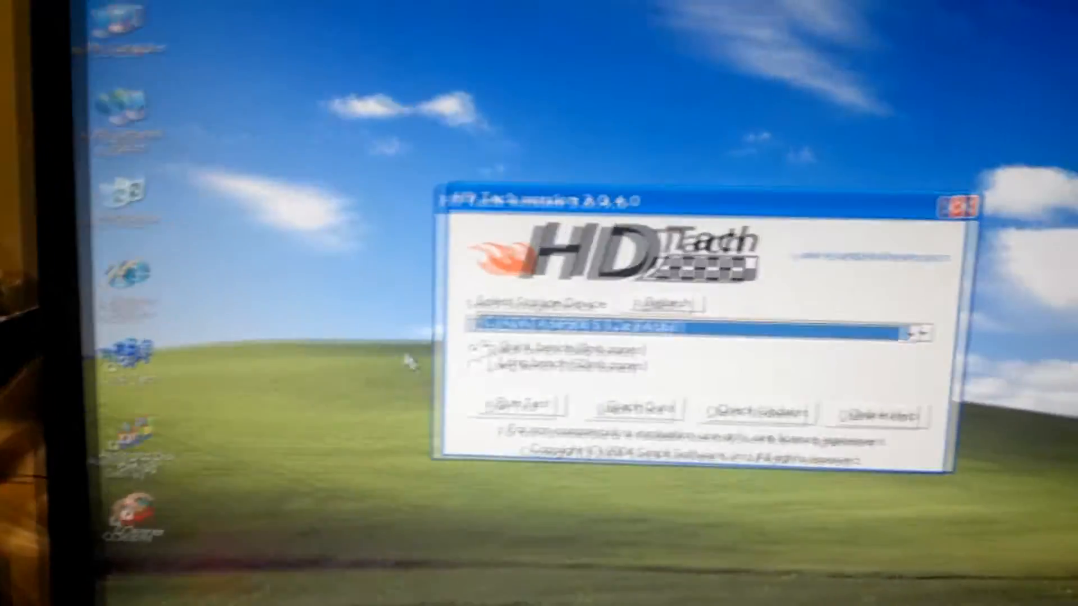